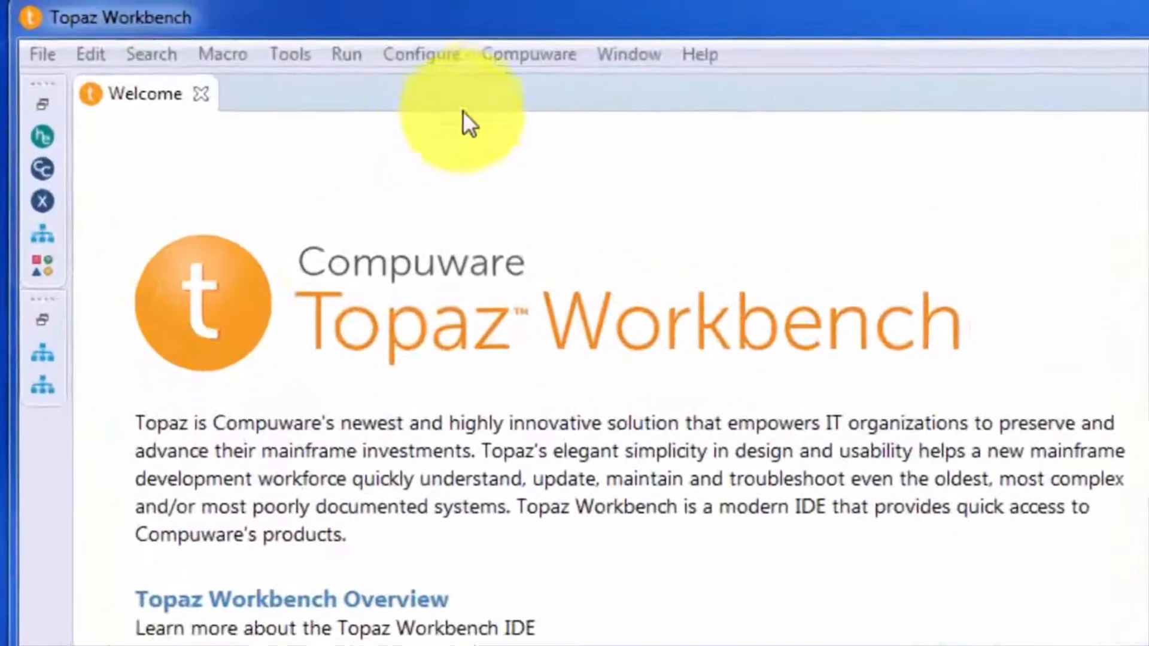
Launch the Runtime Visualizer from the Compuware menu on the Welcome page
{"action": "left_click", "coordinate": [529, 54]}
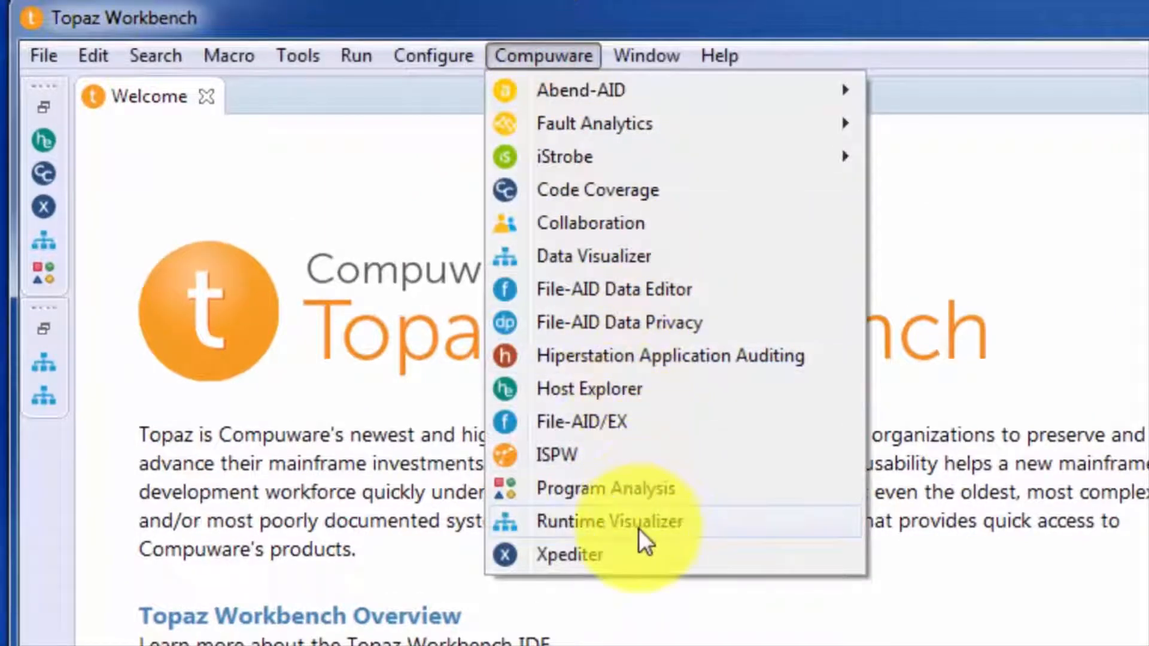
{"action": "left_click", "coordinate": [608, 522]}
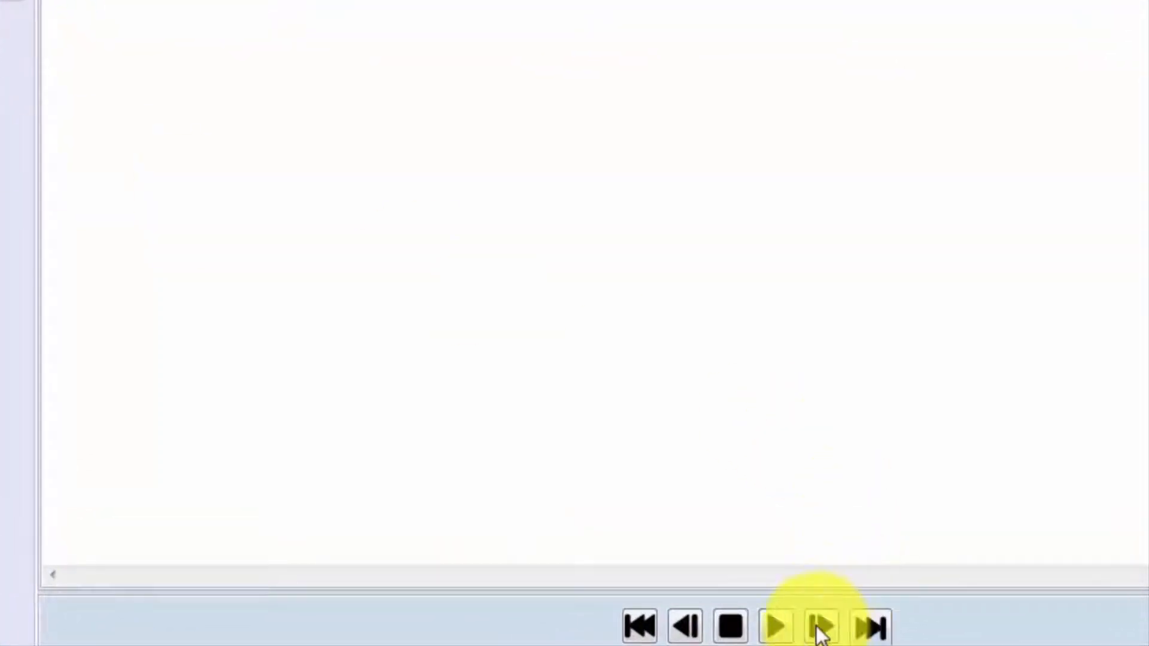
Step the RVIIDEMO call diagram forward three events, then play the remaining events
{"action": "left_click", "coordinate": [821, 627]}
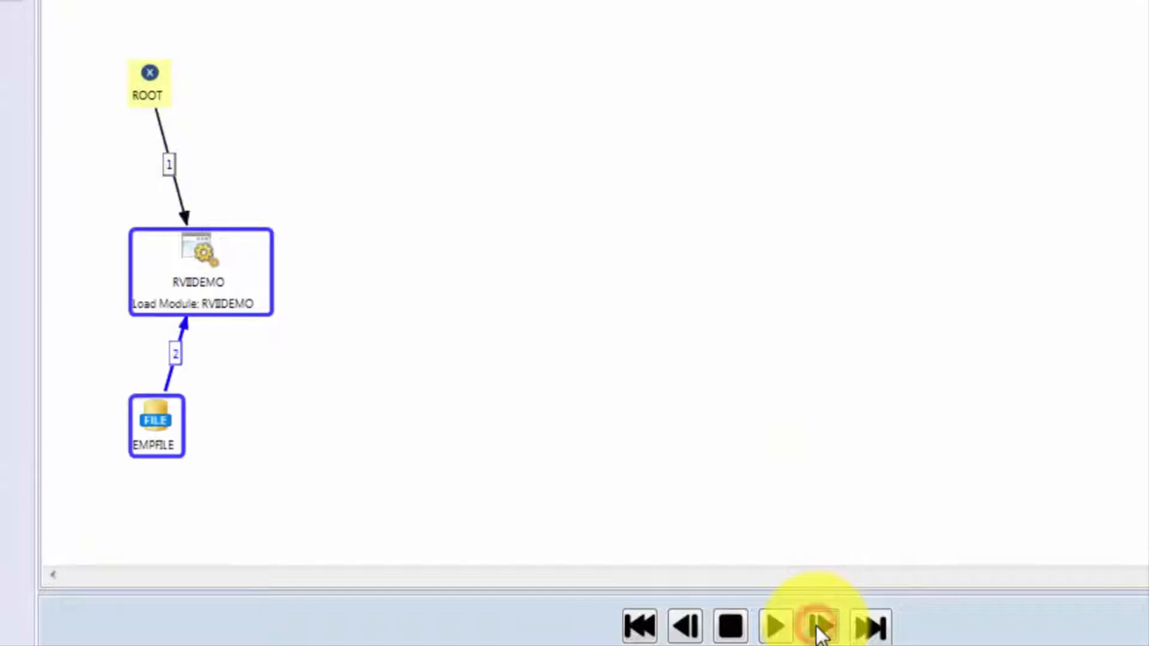
{"action": "left_click", "coordinate": [819, 626]}
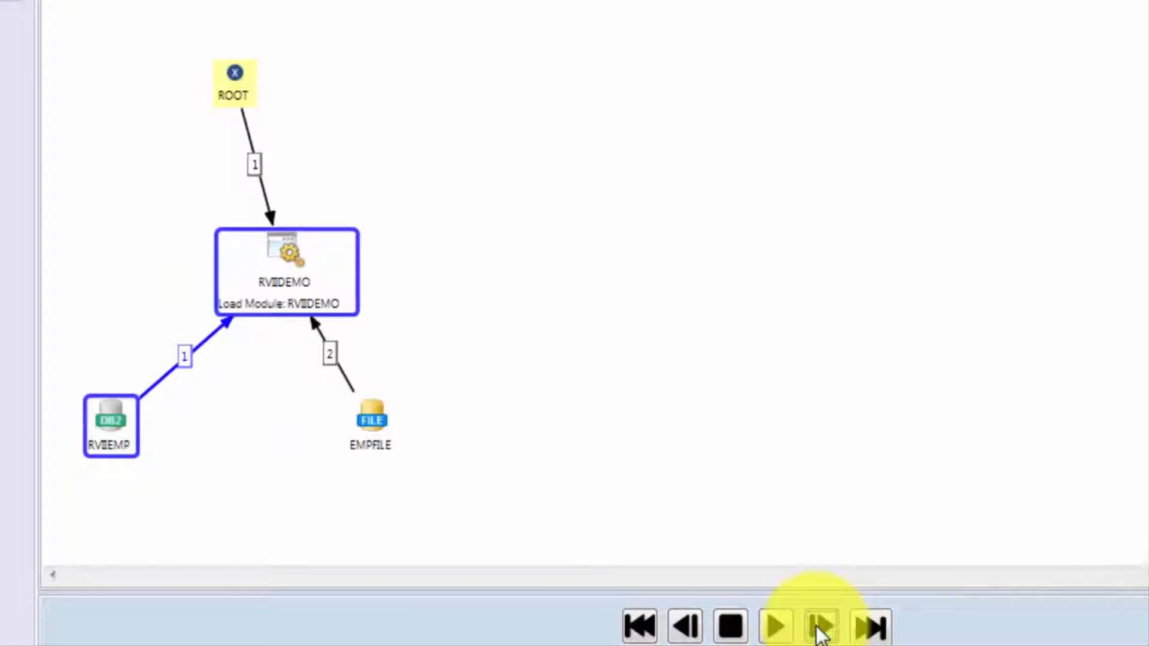
{"action": "left_click", "coordinate": [823, 625]}
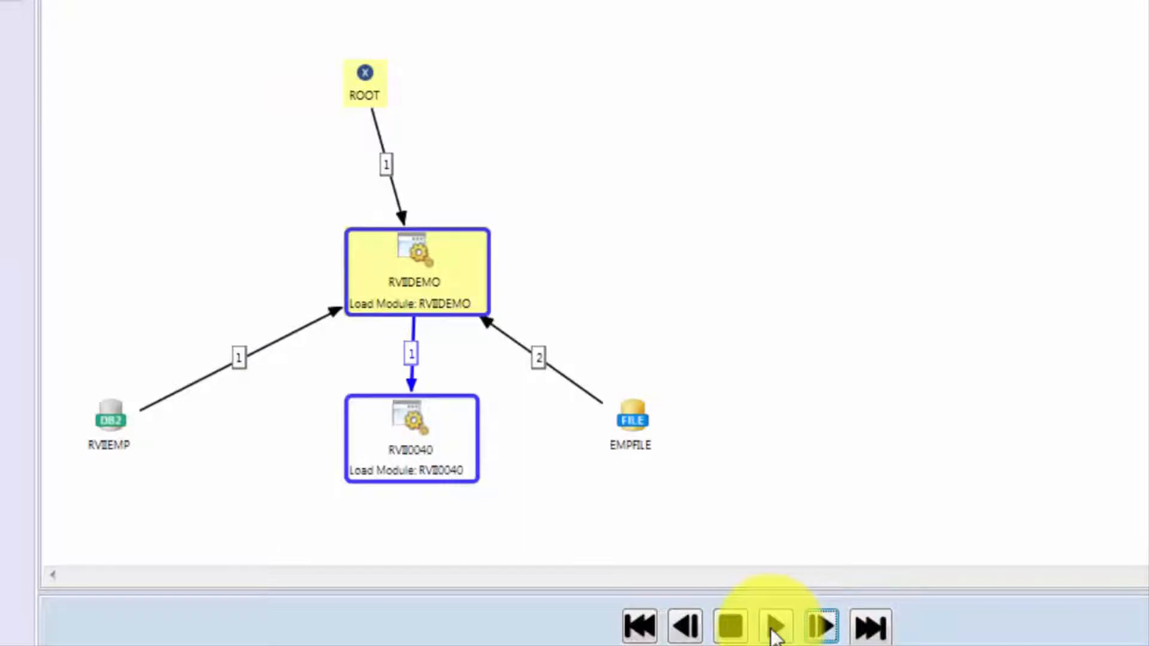
{"action": "left_click", "coordinate": [775, 627]}
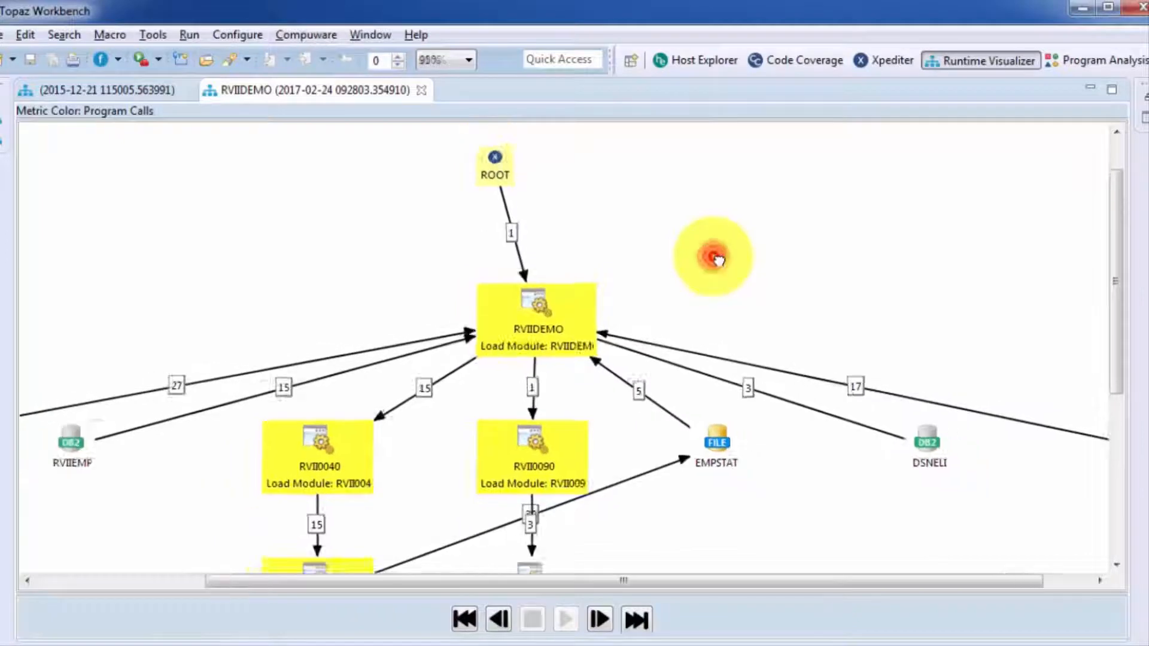
{"action": "left_click", "coordinate": [436, 60]}
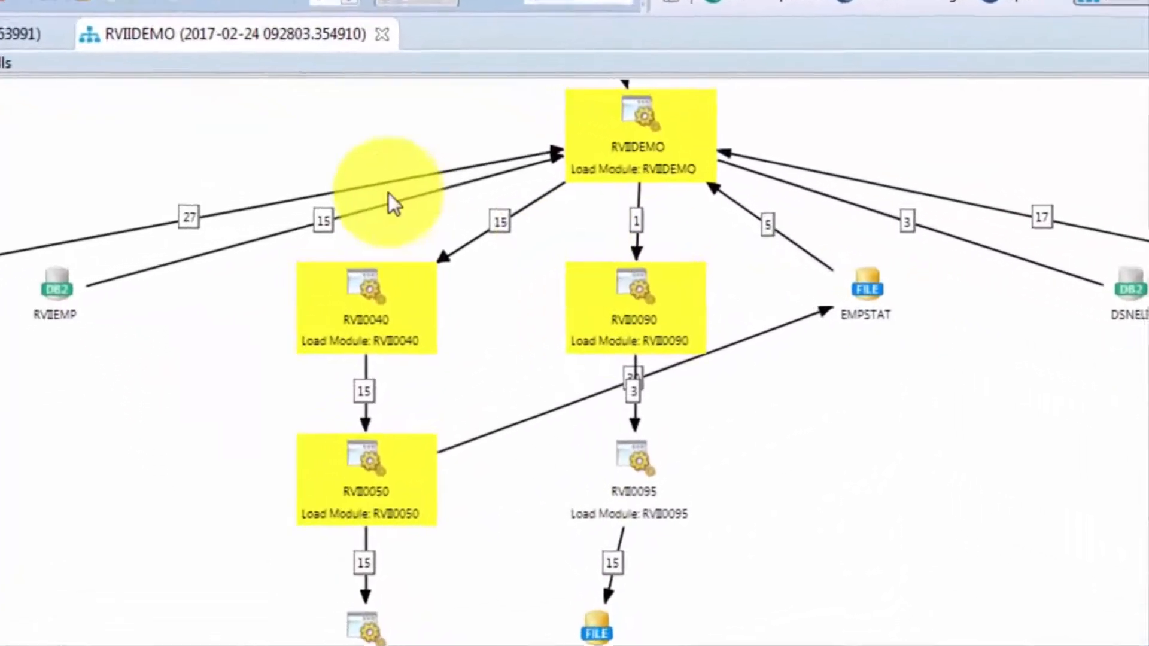
{"action": "mouse_move", "coordinate": [498, 219]}
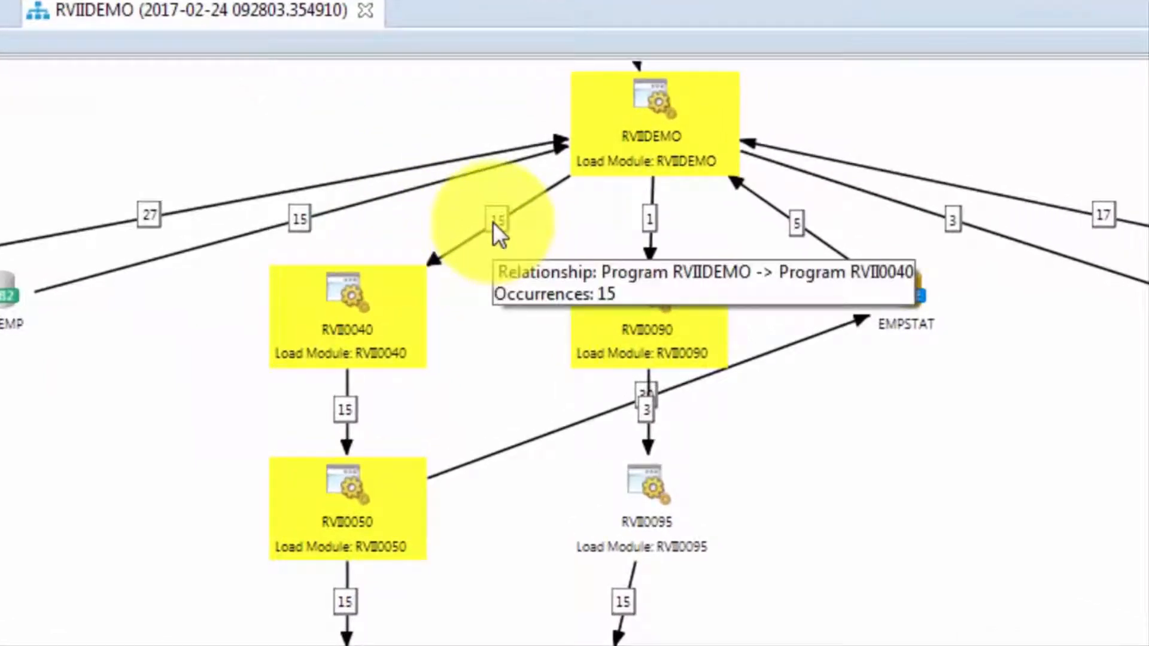
{"action": "mouse_move", "coordinate": [304, 223]}
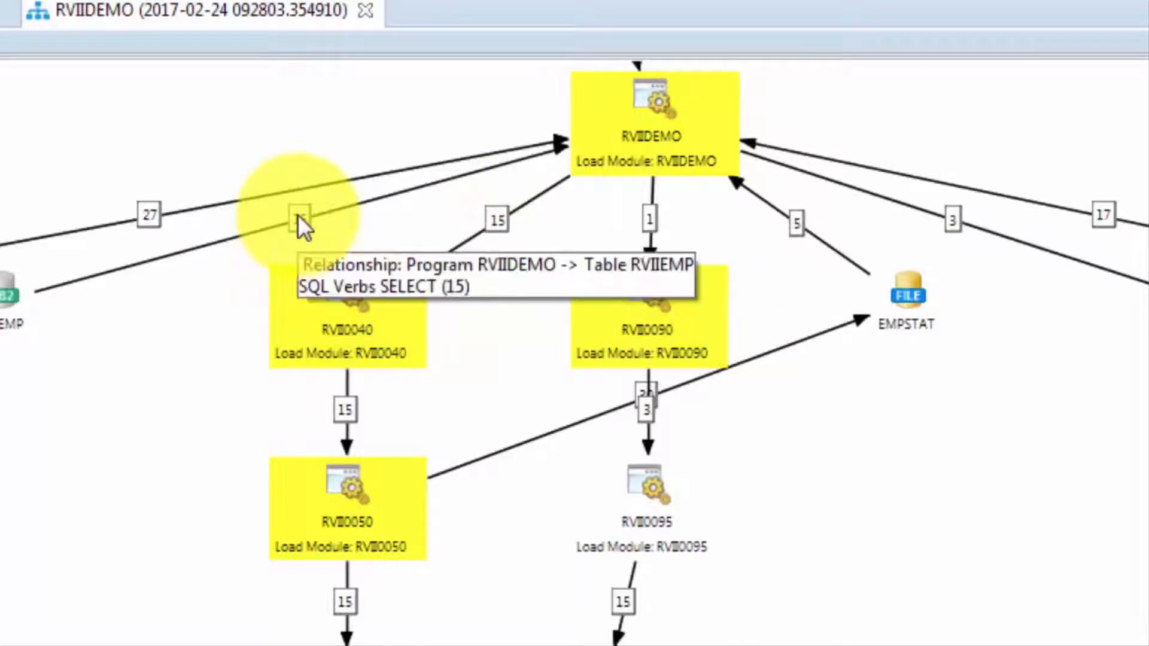
{"action": "mouse_move", "coordinate": [498, 502]}
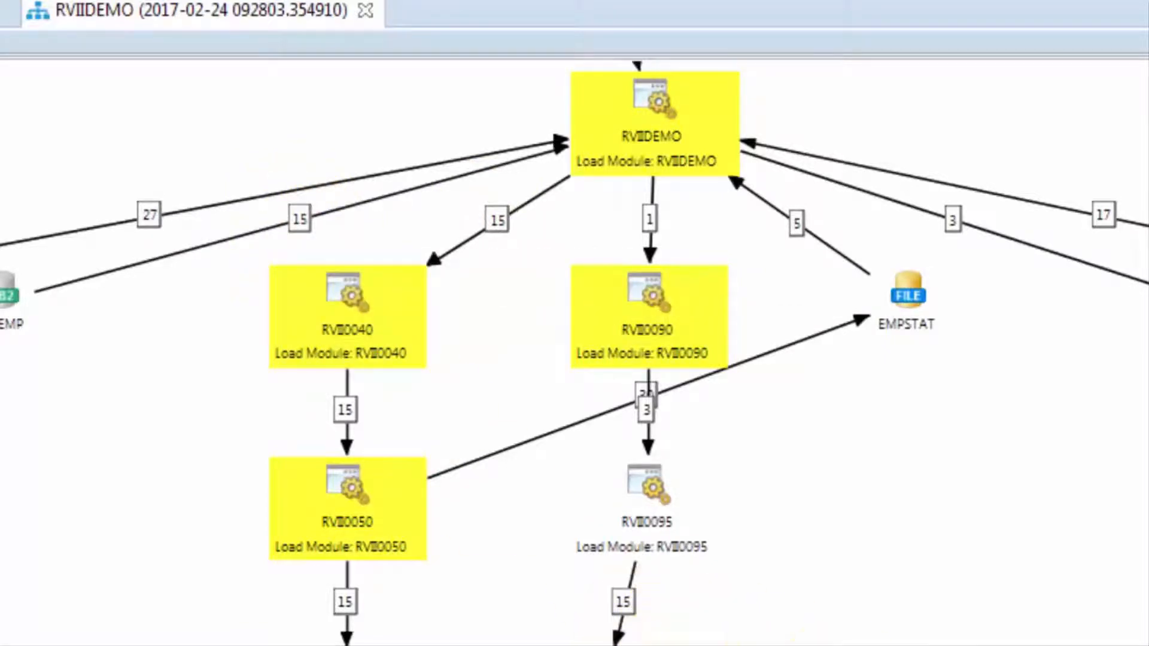
{"action": "left_click_drag", "start_coordinate": [908, 293], "coordinate": [1091, 440]}
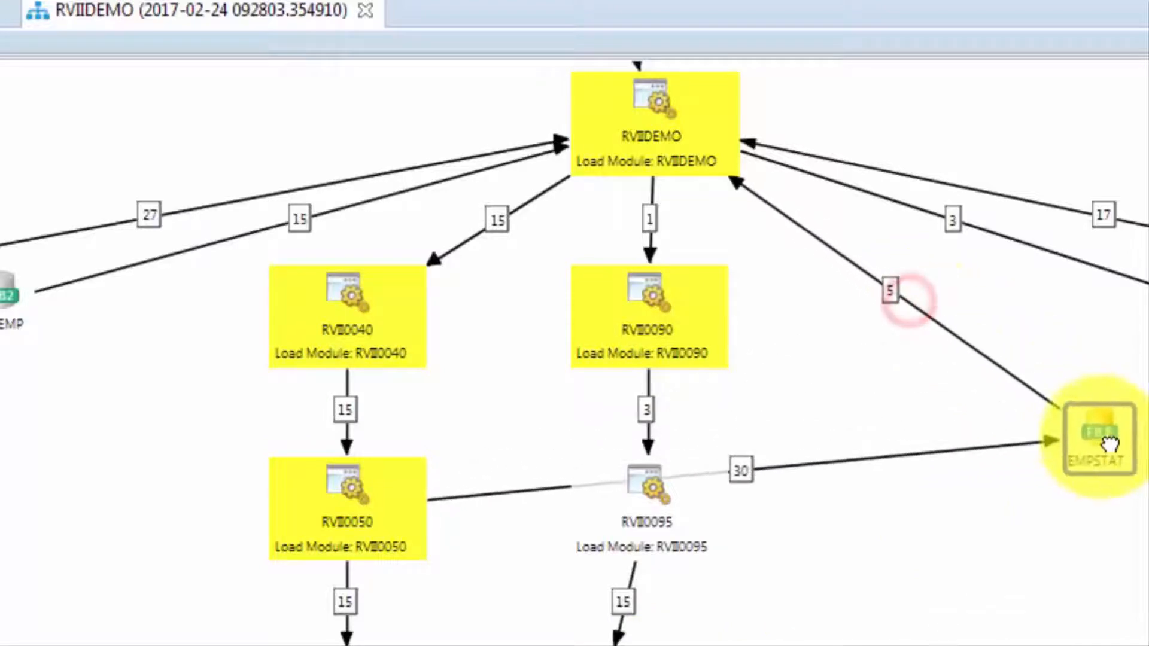
{"action": "left_click", "coordinate": [1096, 439]}
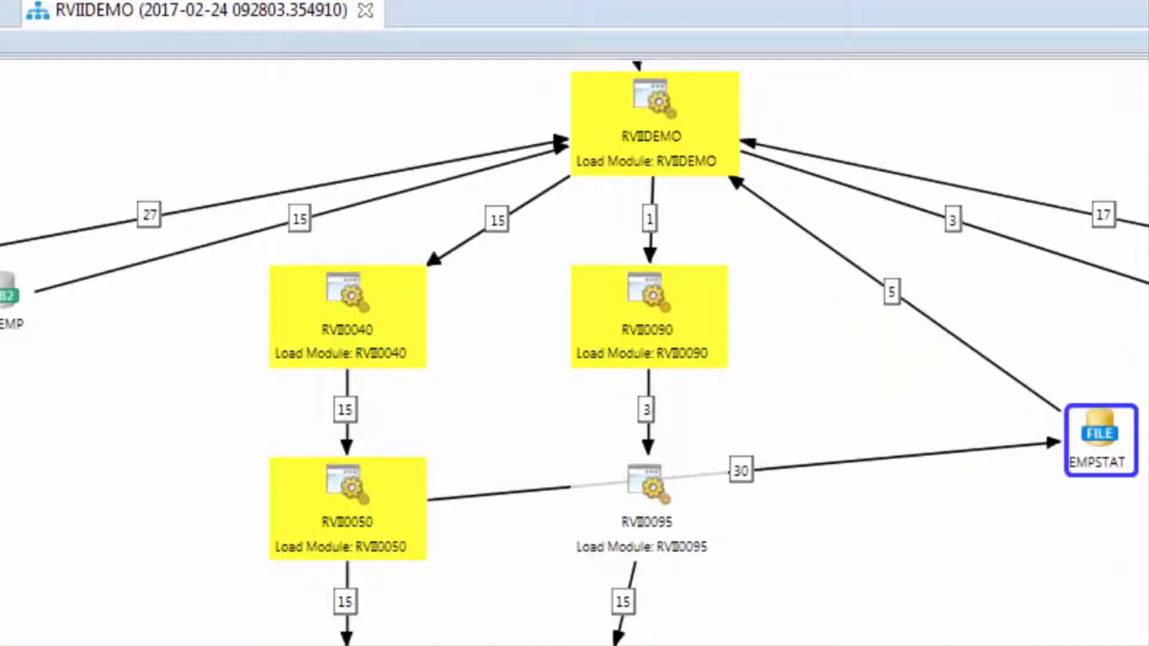
{"action": "mouse_move", "coordinate": [741, 473]}
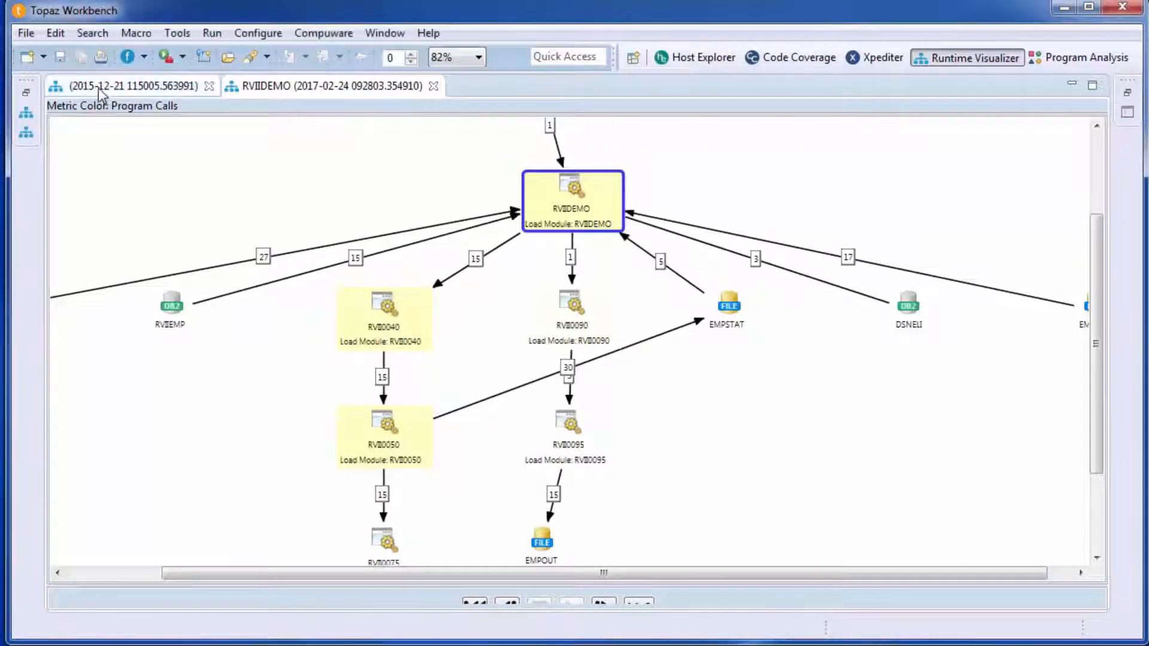
Browse the 2015-12-21 run diagram, then return to RVIIDEMO with Individual Events shown
{"action": "left_click", "coordinate": [478, 58]}
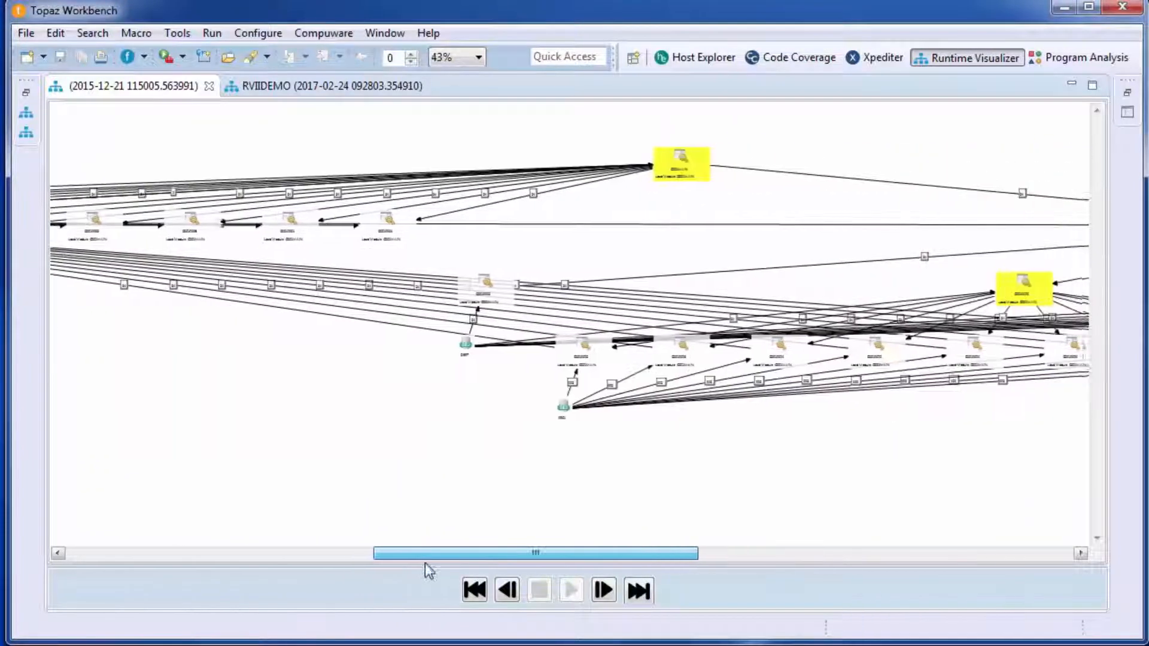
{"action": "left_click", "coordinate": [326, 86]}
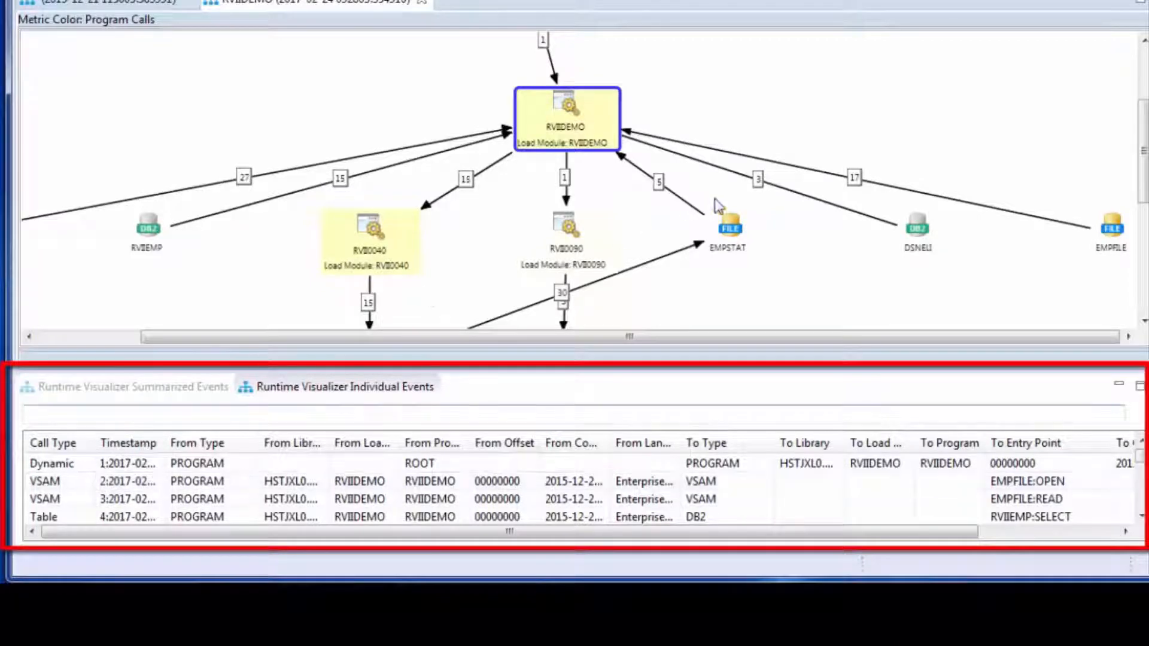
Show the EMPSTAT node's events through Show In > Individual Events and scroll the list
{"action": "right_click", "coordinate": [729, 228]}
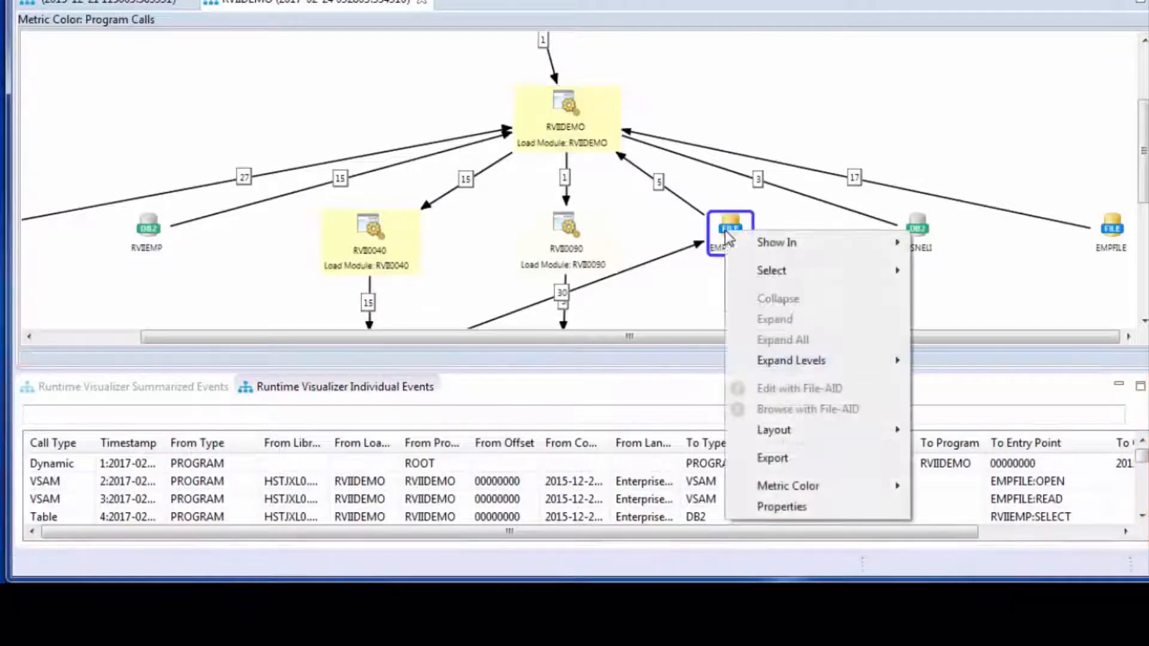
{"action": "mouse_move", "coordinate": [775, 242]}
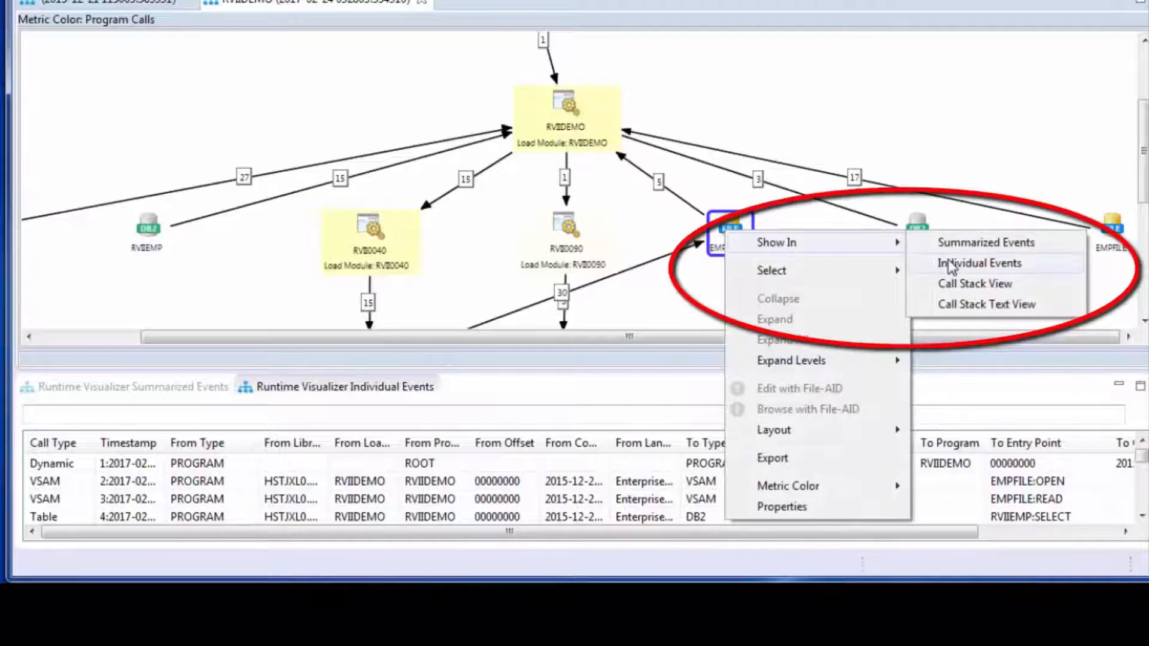
{"action": "left_click", "coordinate": [980, 264]}
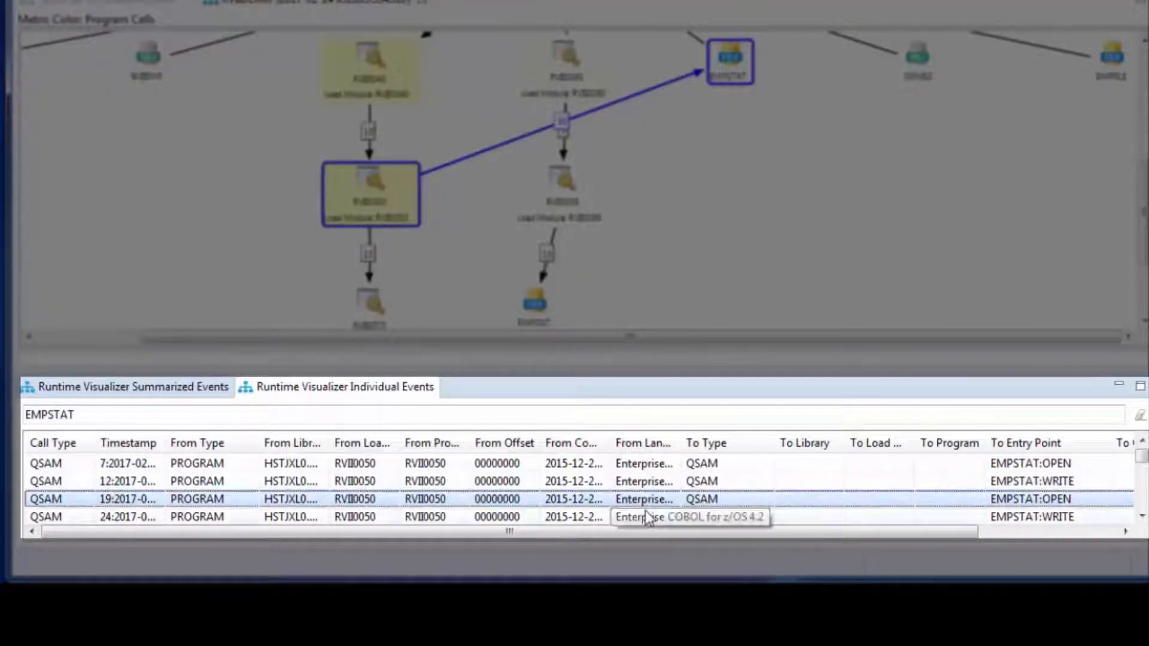
{"action": "scroll", "scroll_direction": "down", "scroll_amount": 3}
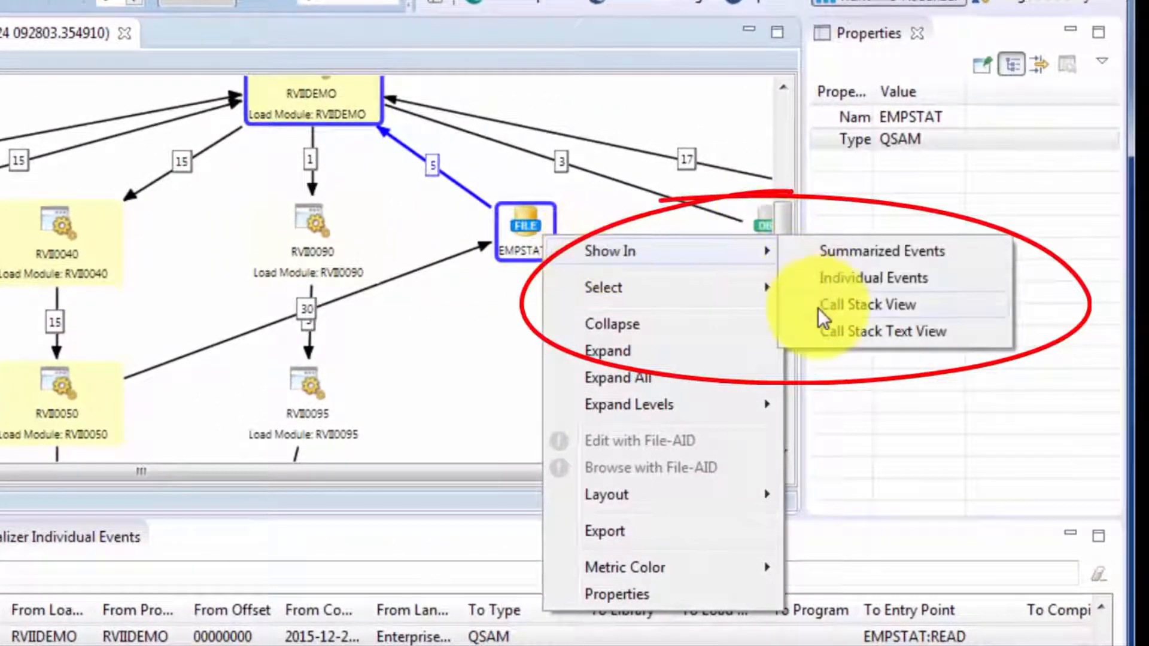
Open the EMPSTAT Call Stack view and switch its diagram to another layout
{"action": "left_click", "coordinate": [867, 304]}
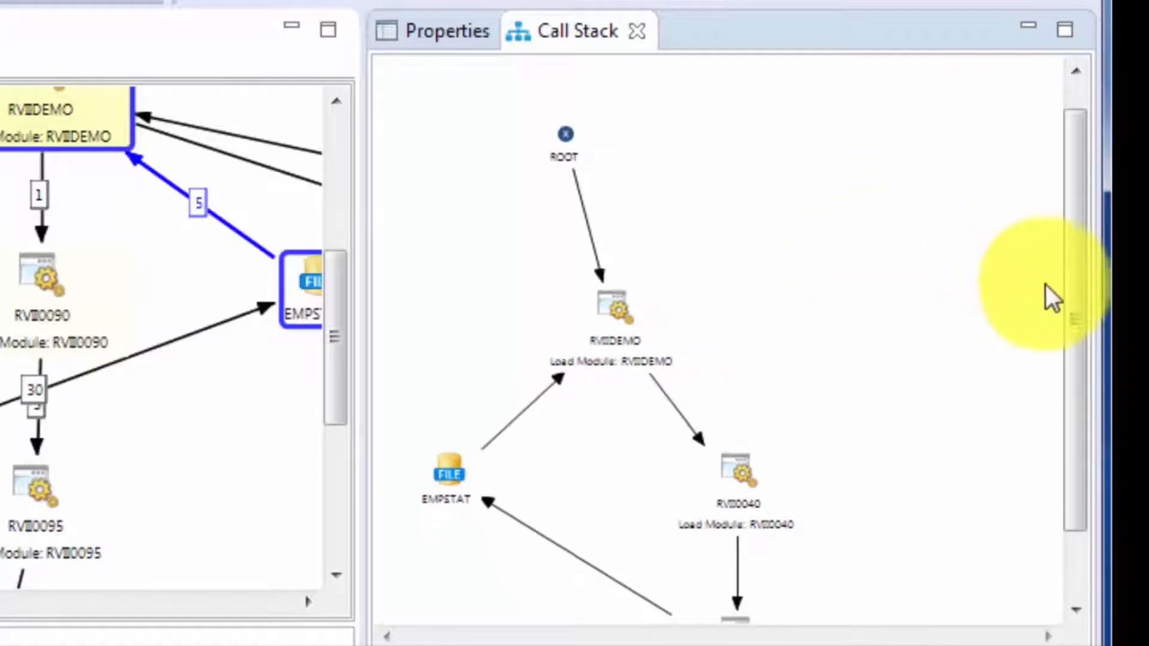
{"action": "scroll", "scroll_direction": "down", "scroll_amount": 3}
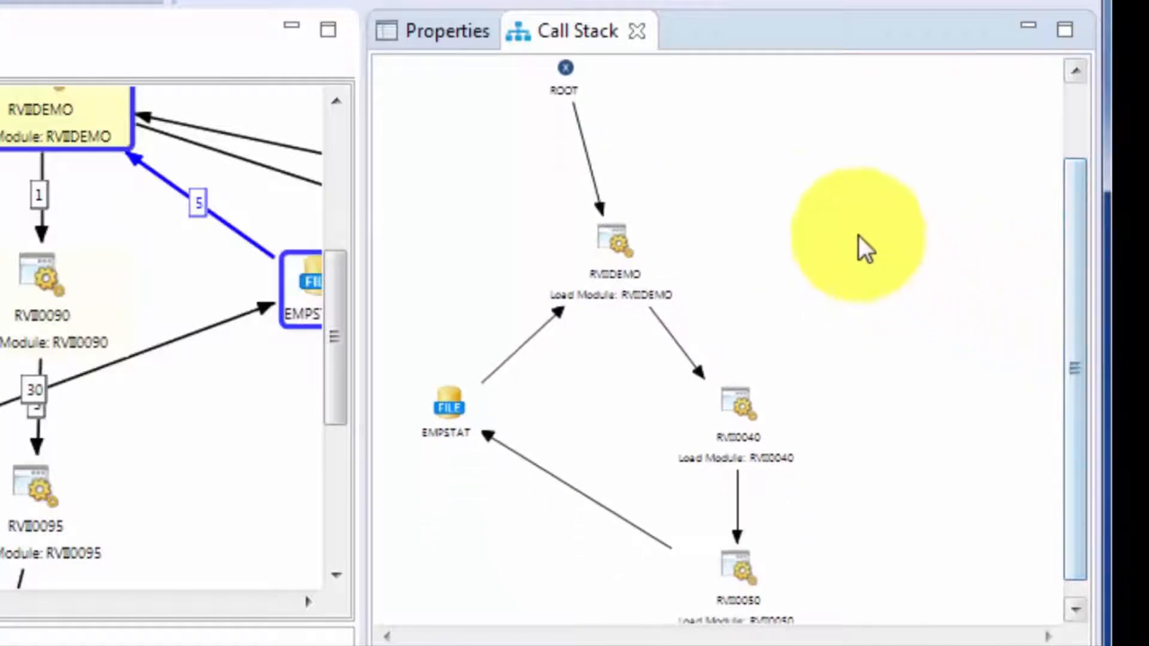
{"action": "right_click", "coordinate": [865, 242]}
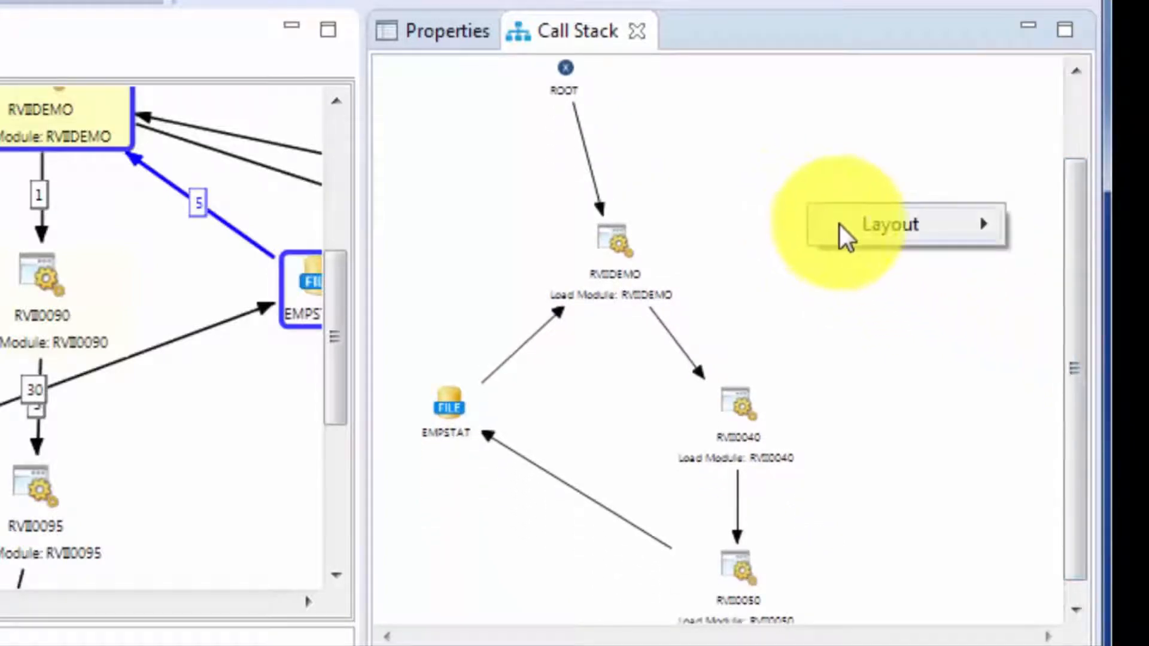
{"action": "left_click", "coordinate": [891, 224]}
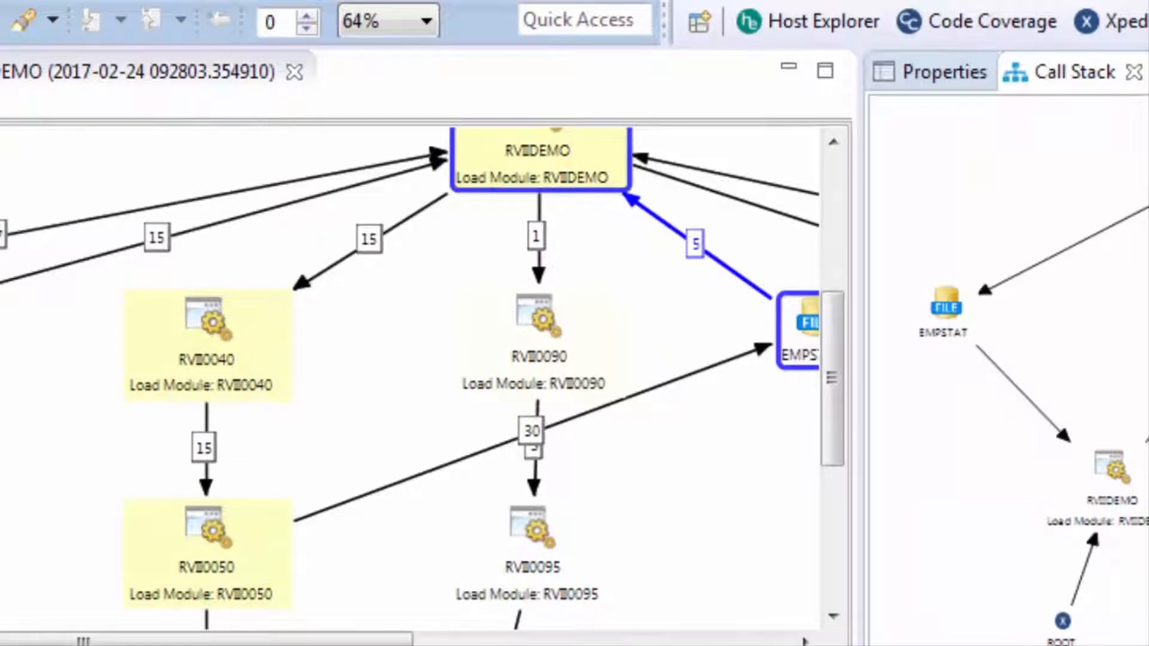
Switch to the Call Stack Text listing, open Export Visualization, then cancel it
{"action": "right_click", "coordinate": [539, 154]}
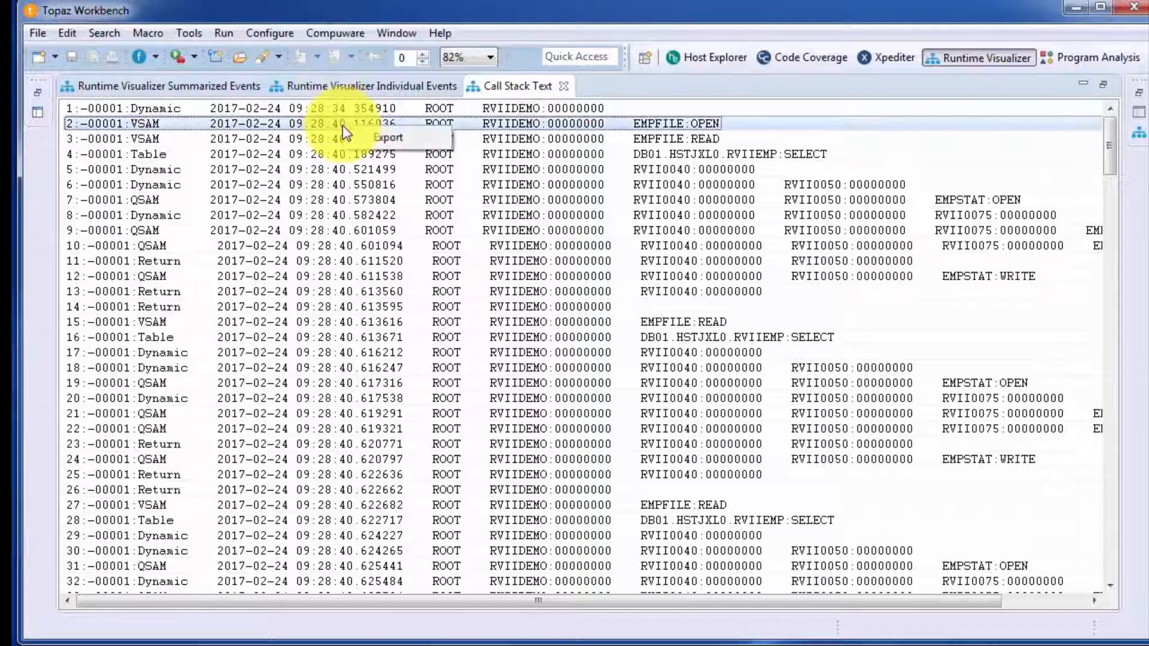
{"action": "left_click", "coordinate": [387, 137]}
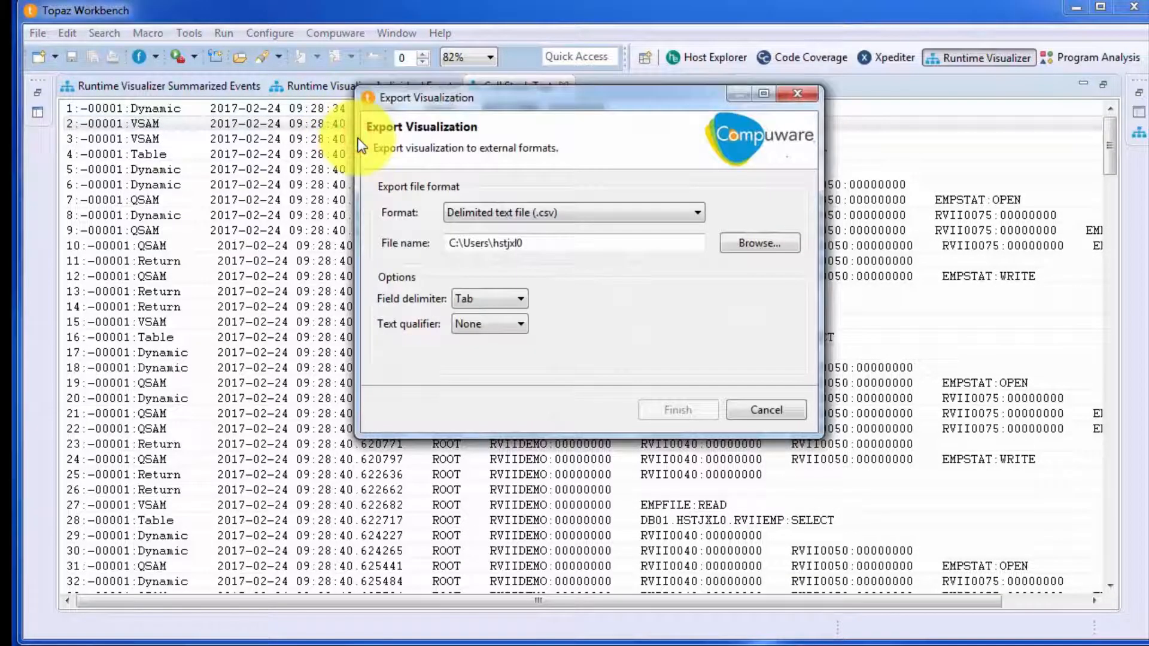
{"action": "left_click", "coordinate": [766, 410]}
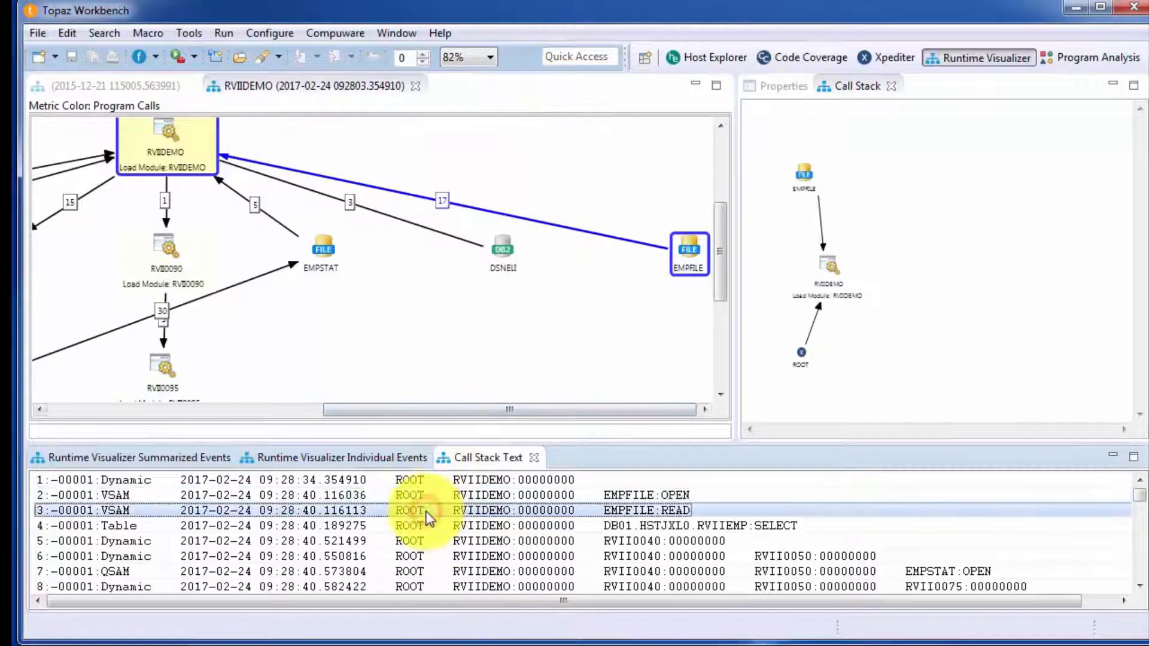
Select the VSAM EMPFILE:READ row in Call Stack Text
{"action": "left_click", "coordinate": [429, 526]}
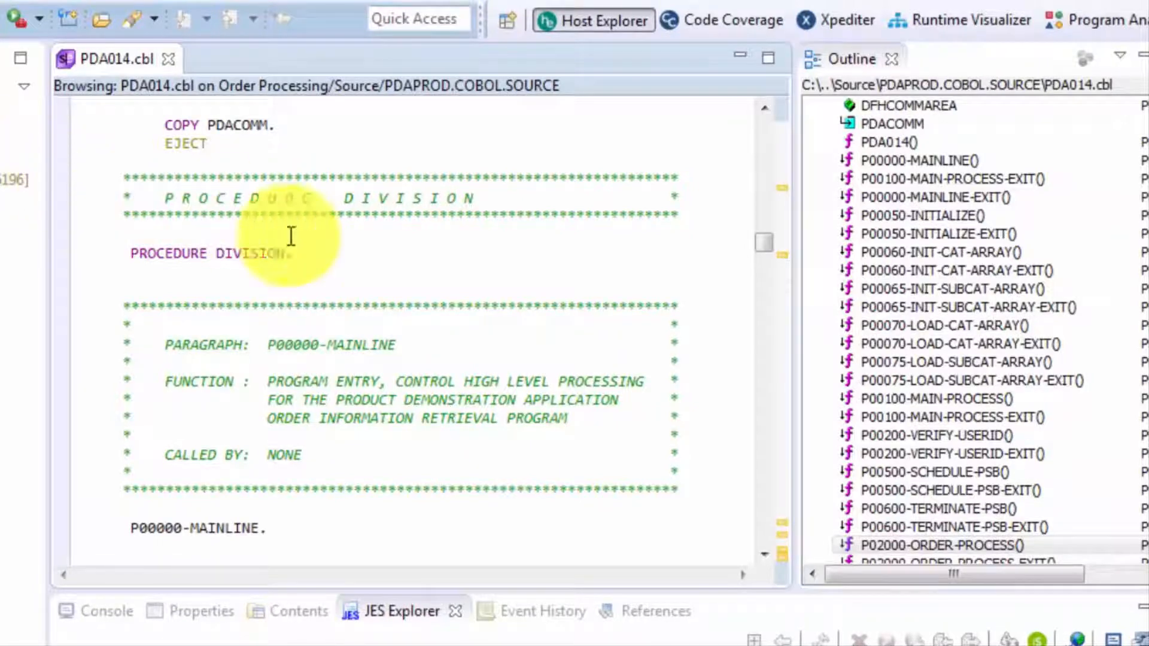
Bring up analysis options in PDA014.cbl's Procedure Division
{"action": "right_click", "coordinate": [378, 259]}
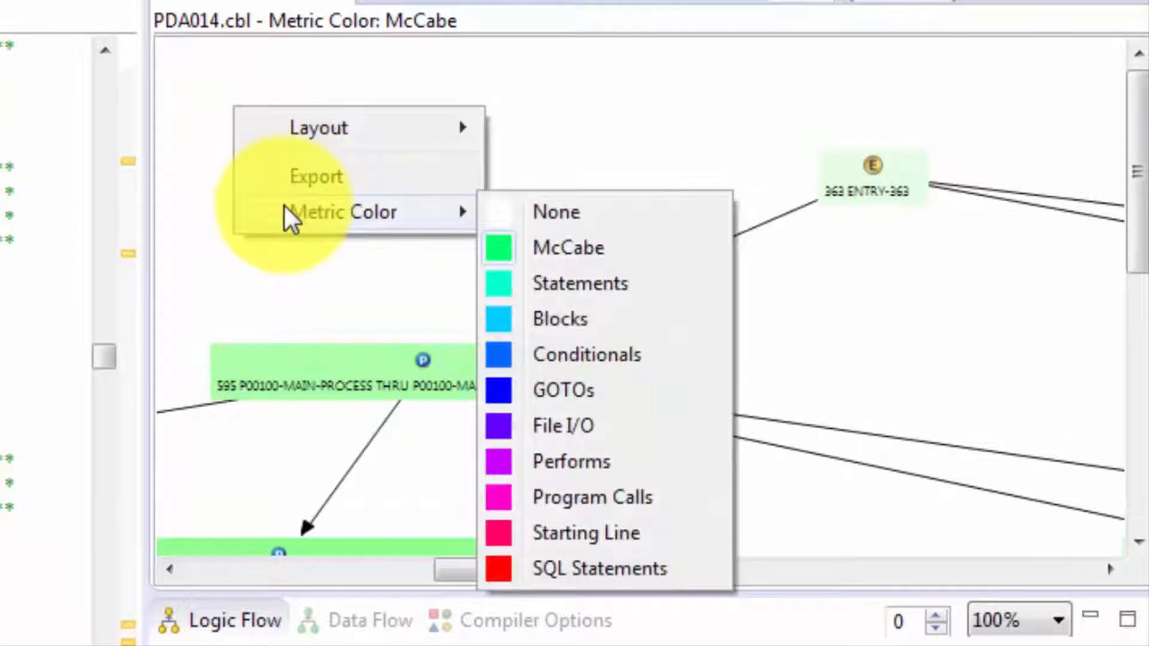
Choose a different Metric Color option for the PDA014 structure chart
{"action": "left_click", "coordinate": [592, 496]}
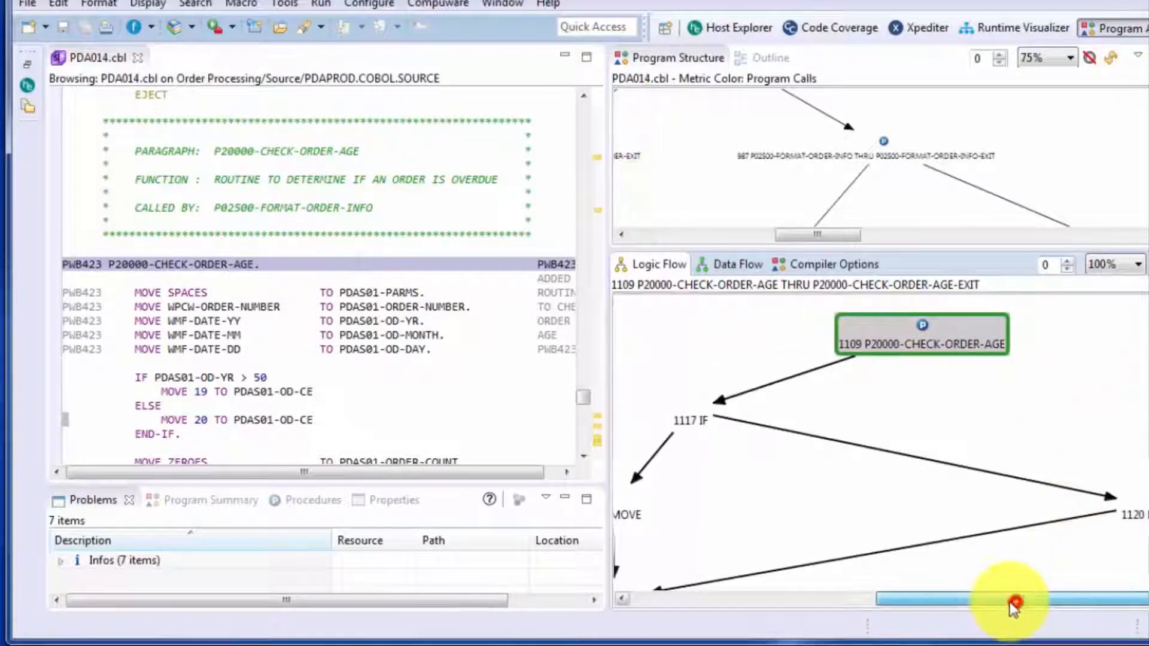
Scroll the P20000-CHECK-ORDER-AGE logic flow and select the 1127 MOVE node
{"action": "scroll", "scroll_direction": "down", "scroll_amount": 3}
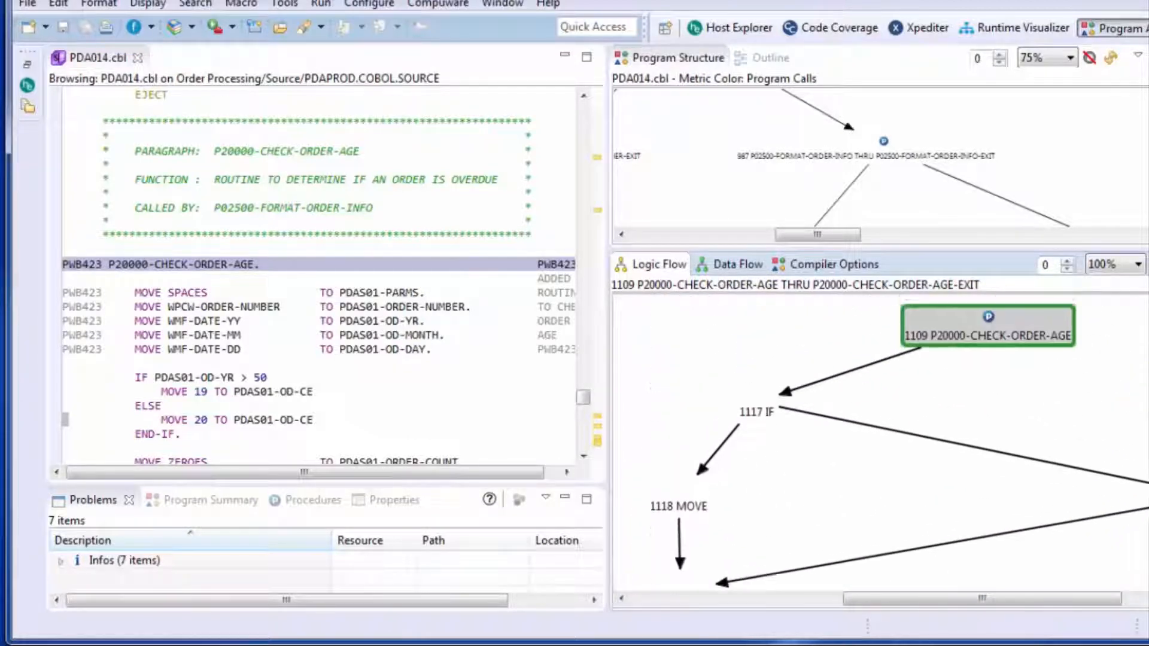
{"action": "left_click", "coordinate": [758, 432]}
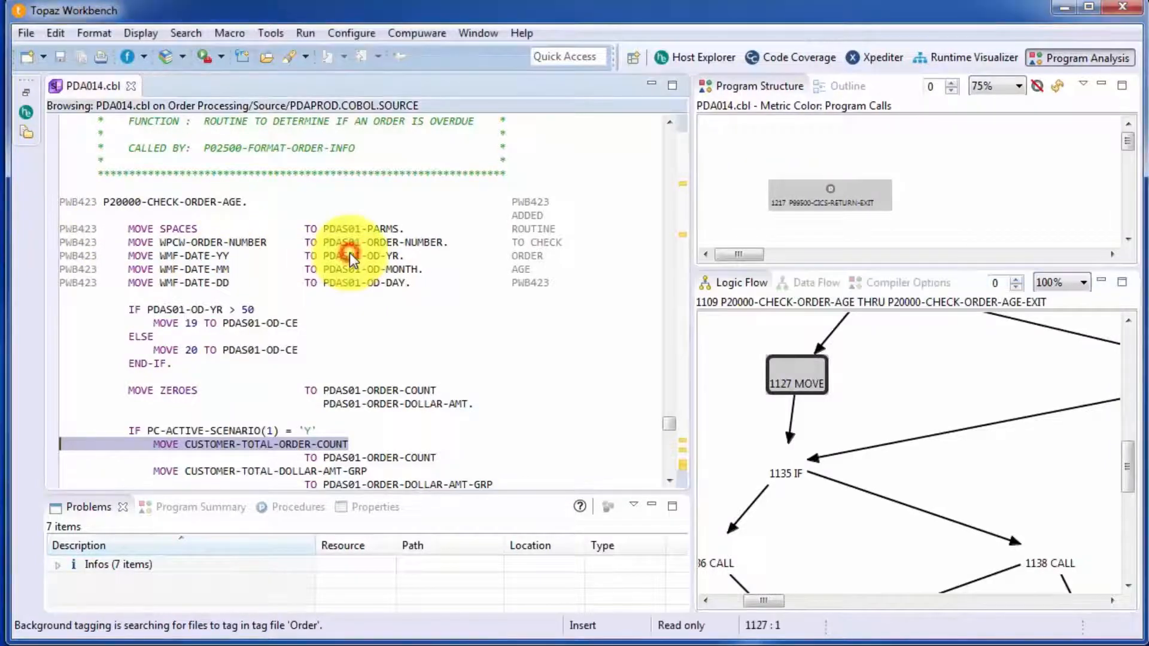
Select PDAS01-OD-YR and expand its data flow to WMF-DATE-YY, WMF-DATE-YYMMDD and PDAS01-PARMS
{"action": "left_click", "coordinate": [803, 268]}
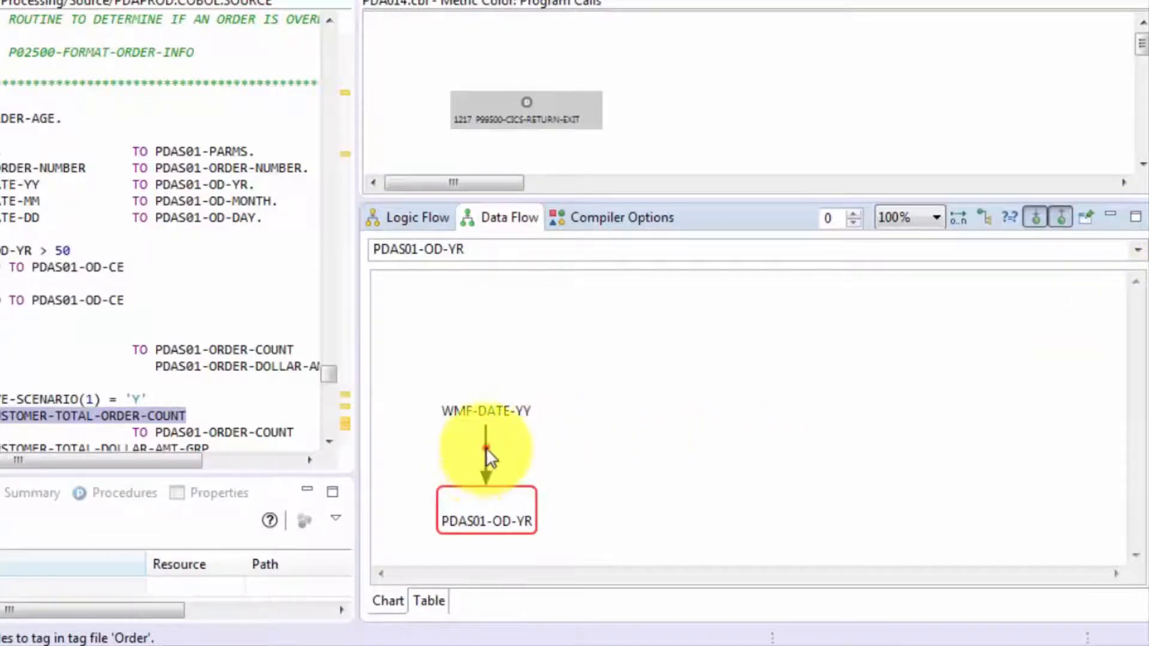
{"action": "left_click", "coordinate": [486, 412]}
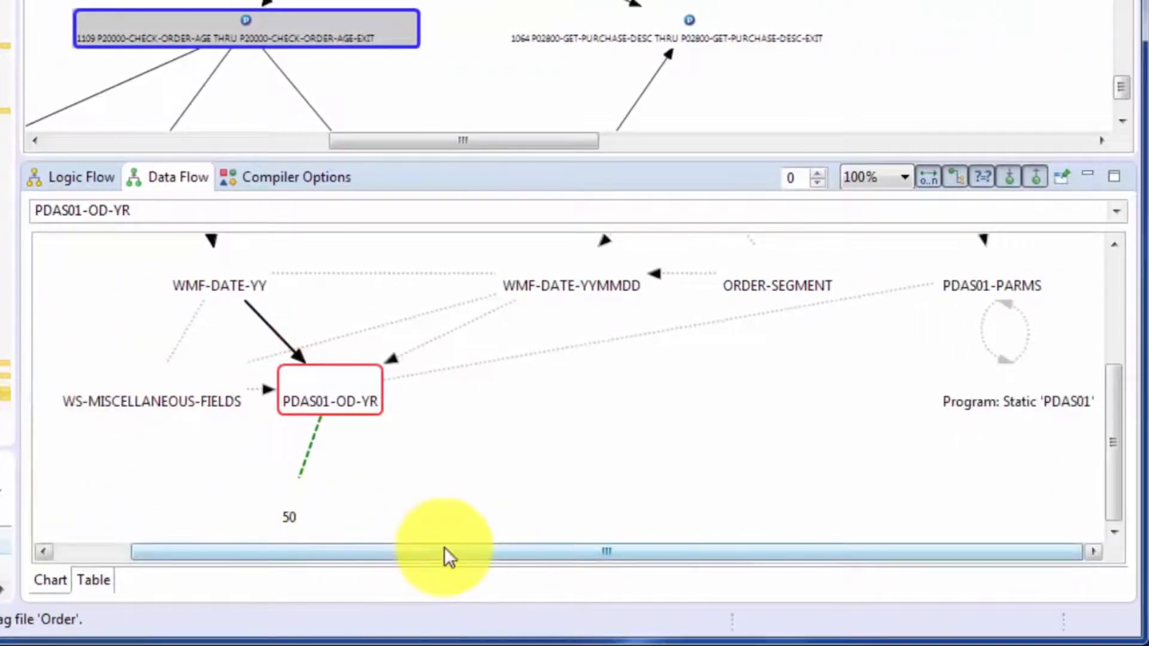
{"action": "mouse_move", "coordinate": [362, 396]}
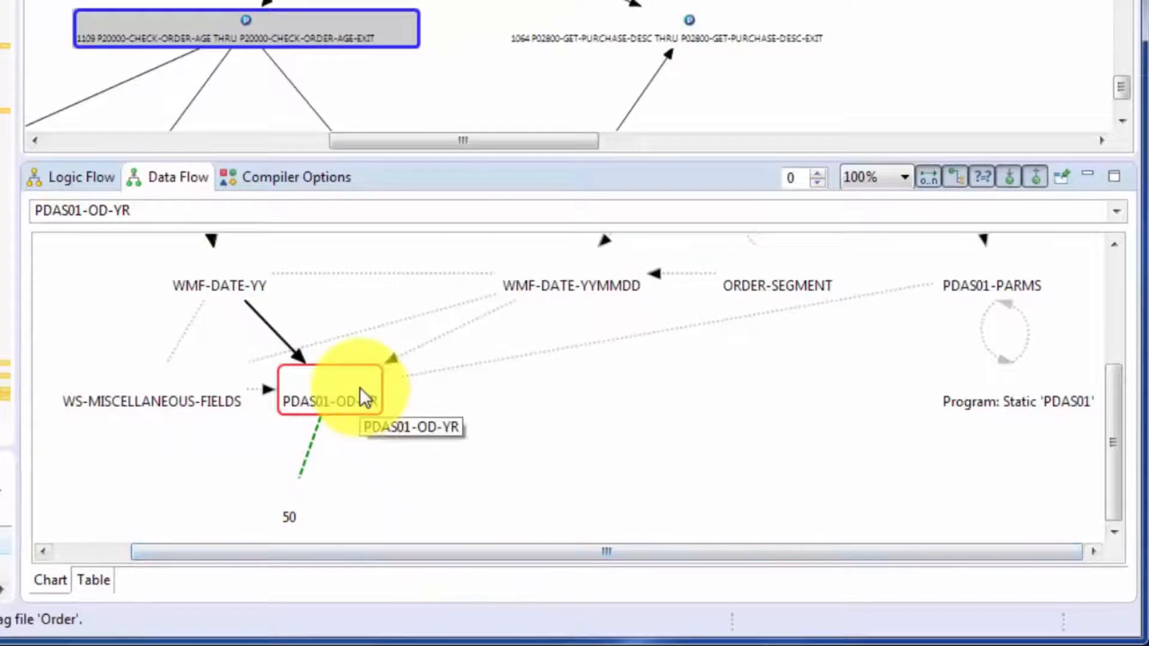
{"action": "mouse_move", "coordinate": [798, 271]}
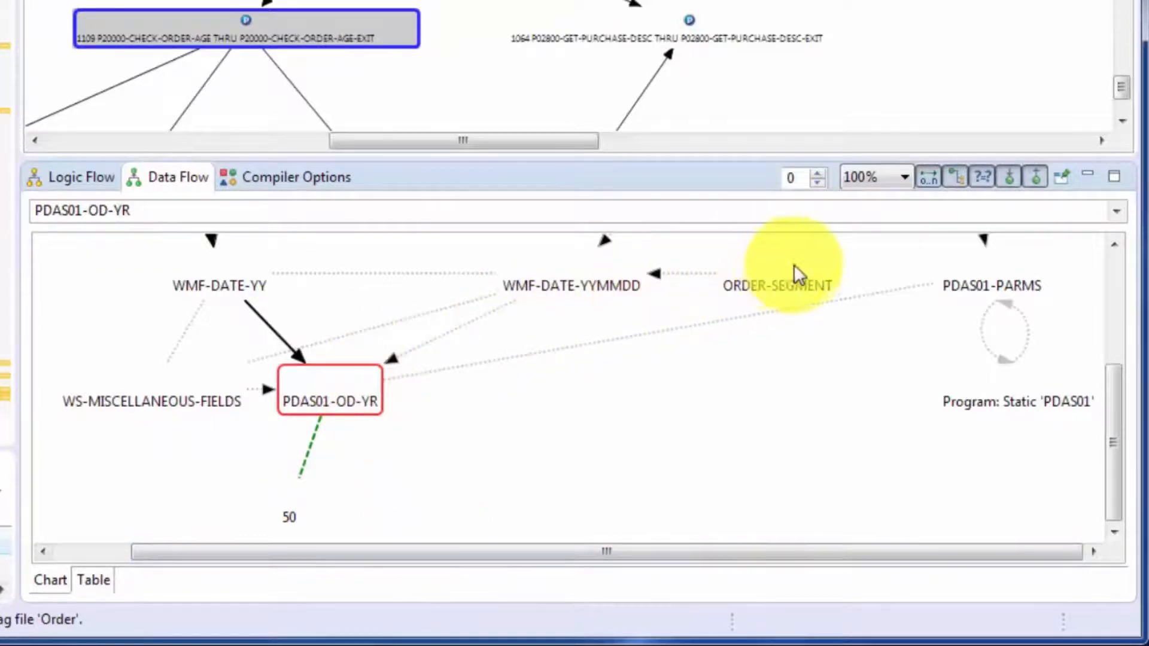
{"action": "mouse_move", "coordinate": [1015, 348]}
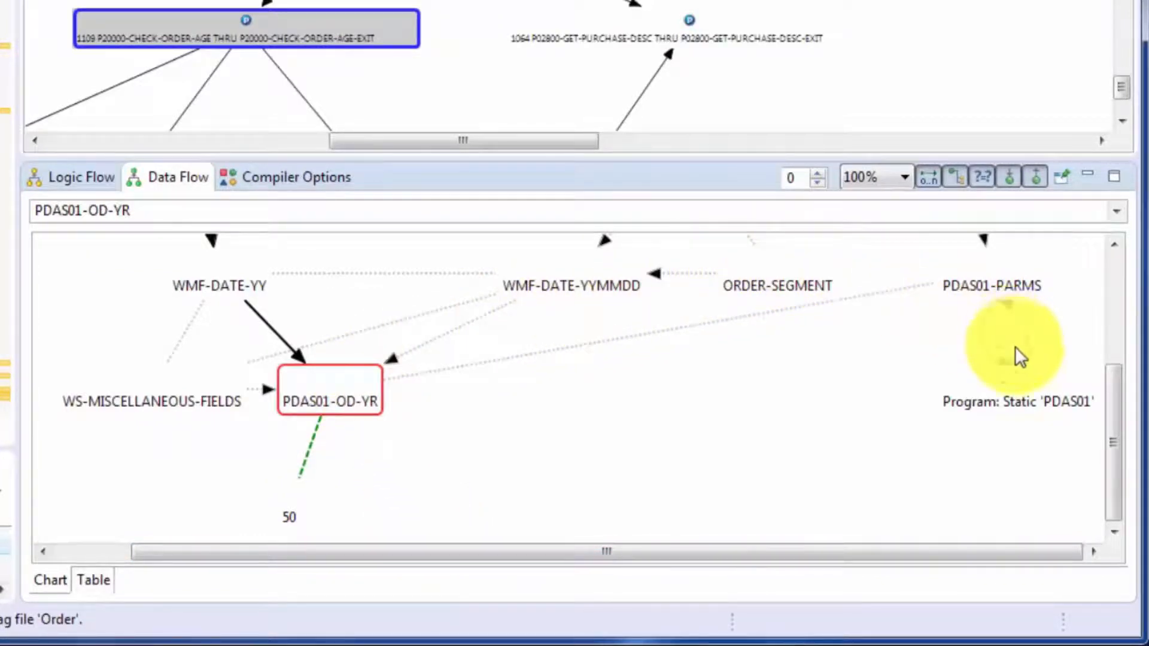
Select the static PDAS01 program node and switch the Data Flow view to its table
{"action": "left_click", "coordinate": [1017, 402]}
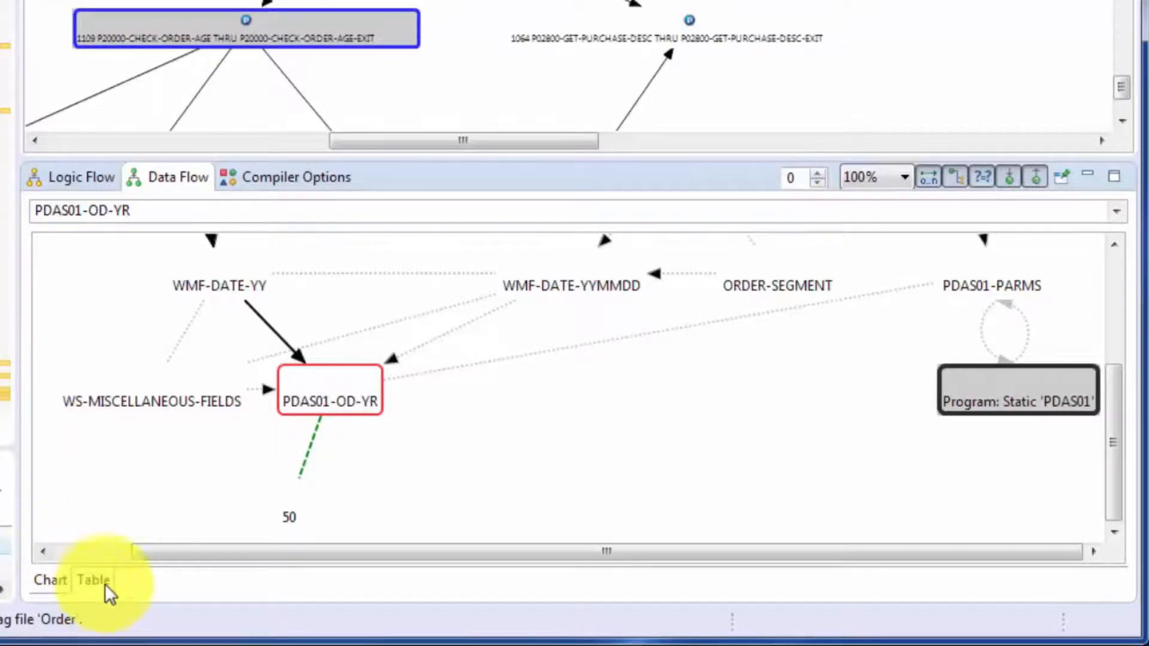
{"action": "left_click", "coordinate": [93, 580]}
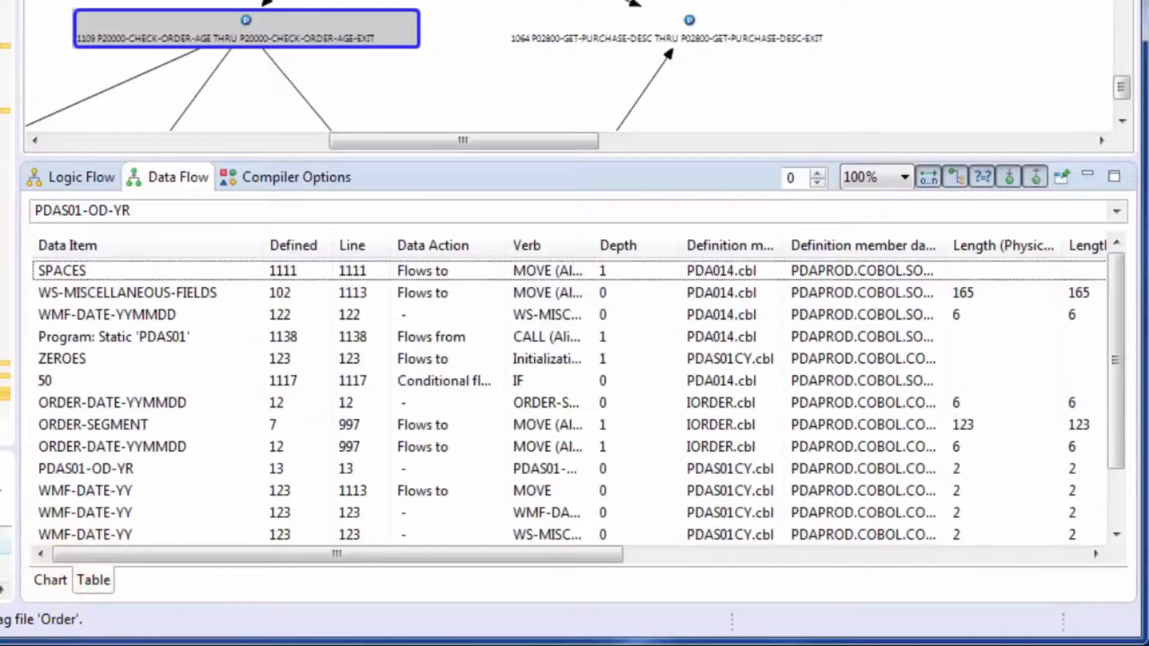